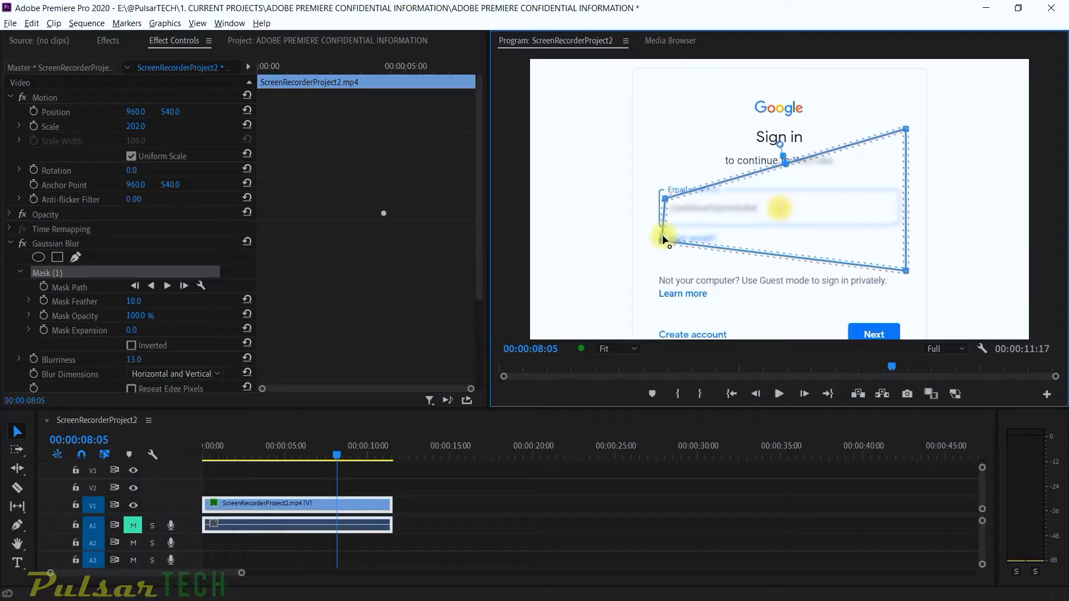
Step: Adjust the blur mask around the email field before removing the Gaussian Blur
drag(667, 238, 906, 125)
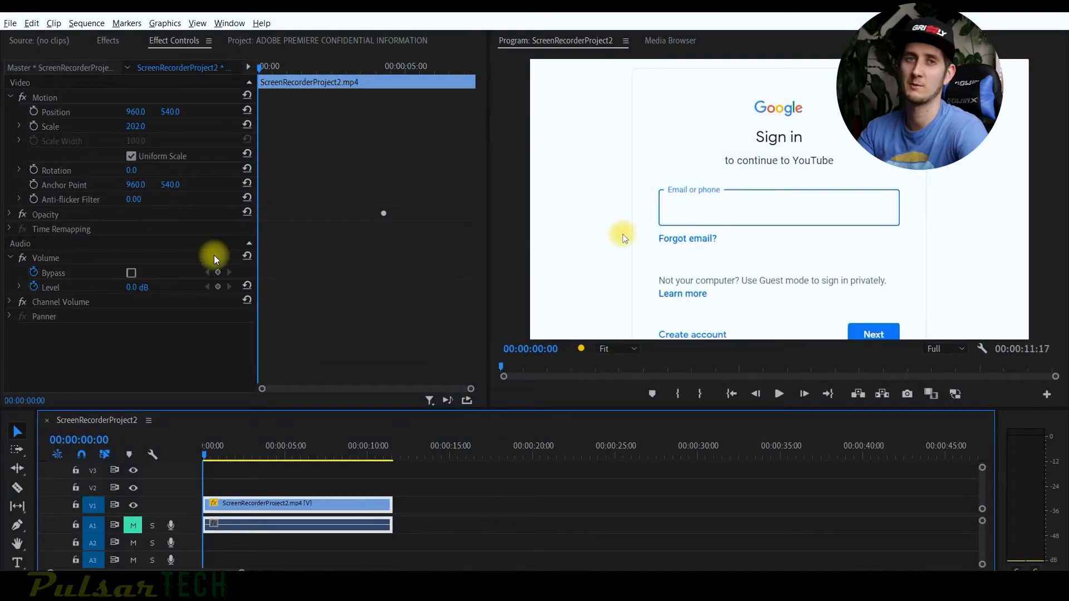
mouse_move(279, 371)
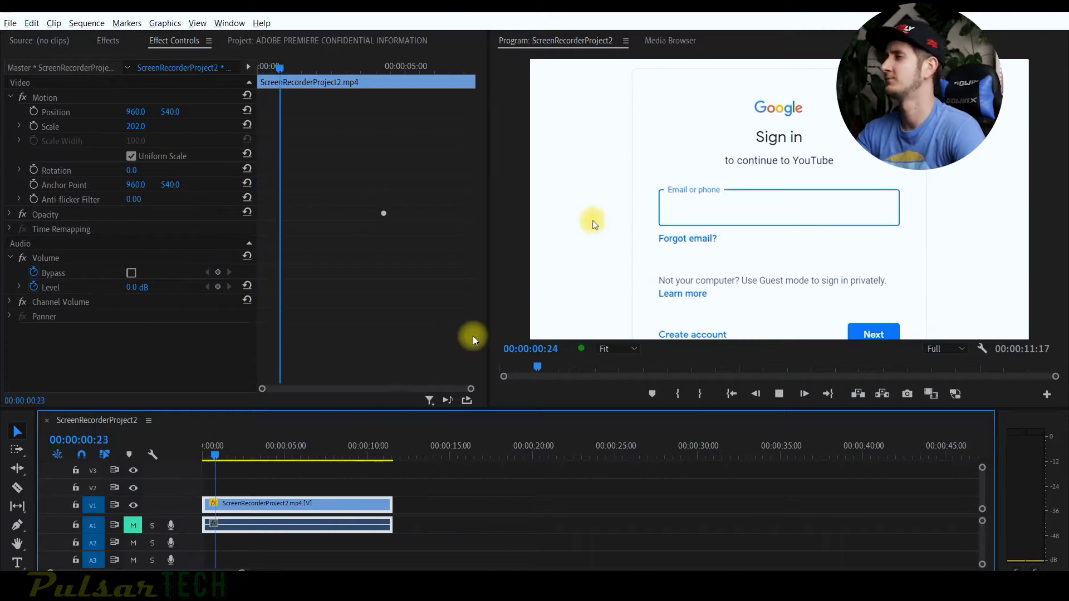
Step: Let the recording play until 'continuetoyou' is typed into the email field
text(conti)
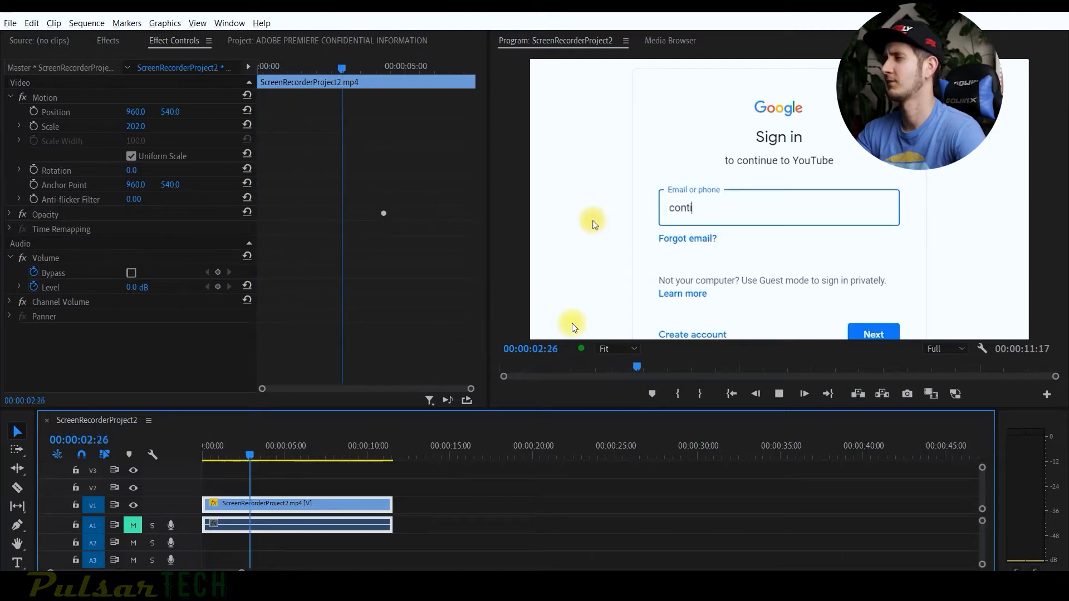
text(nuetoyou)
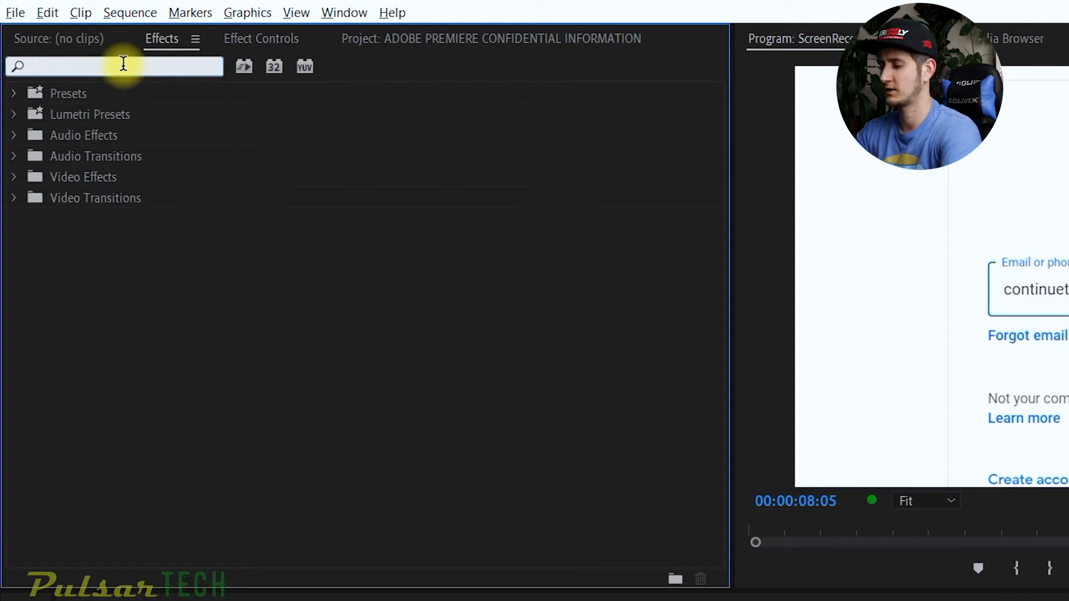
Step: Filter the Effects panel for 'BLUR' to reveal Gaussian Blur under Blur & Sharpen
text(BLUR)
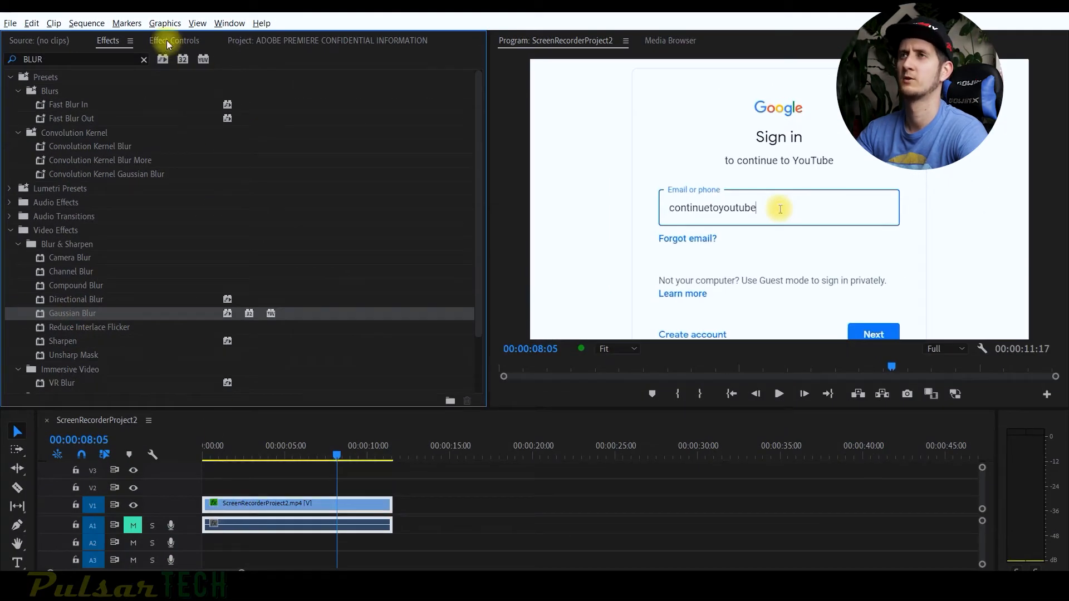
Step: Show Effect Controls and scrub Gaussian Blur's Blurriness up until the whole page is blurred
click(174, 40)
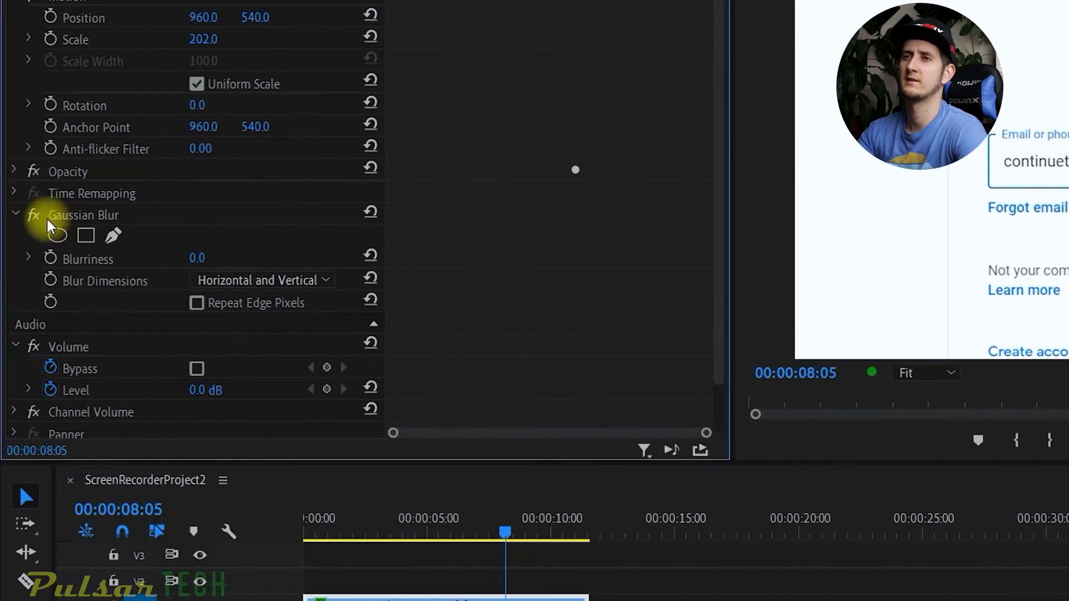
mouse_move(96, 292)
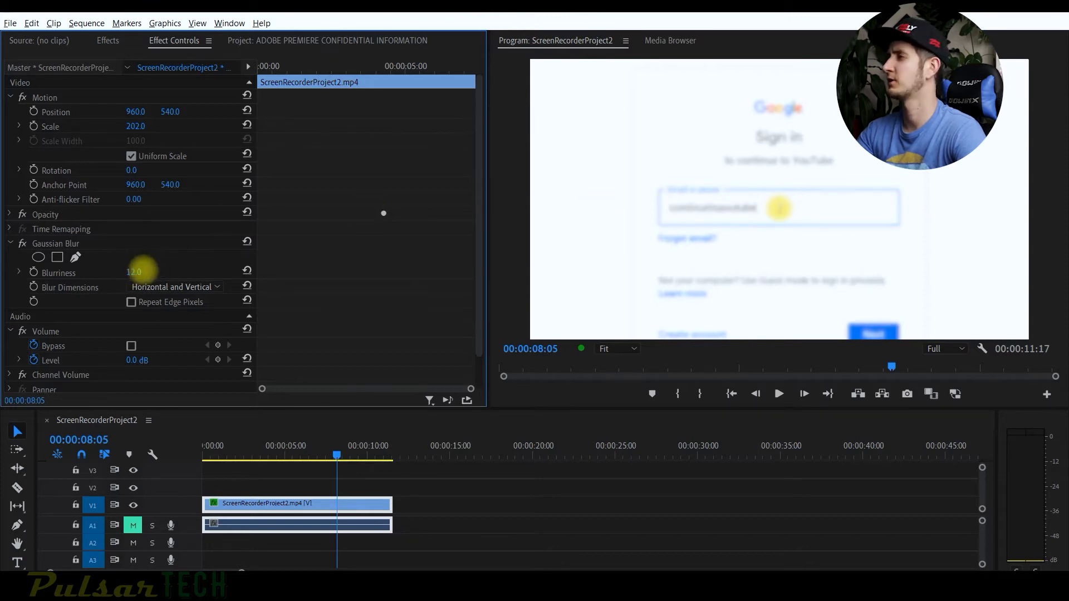
drag(134, 272, 171, 272)
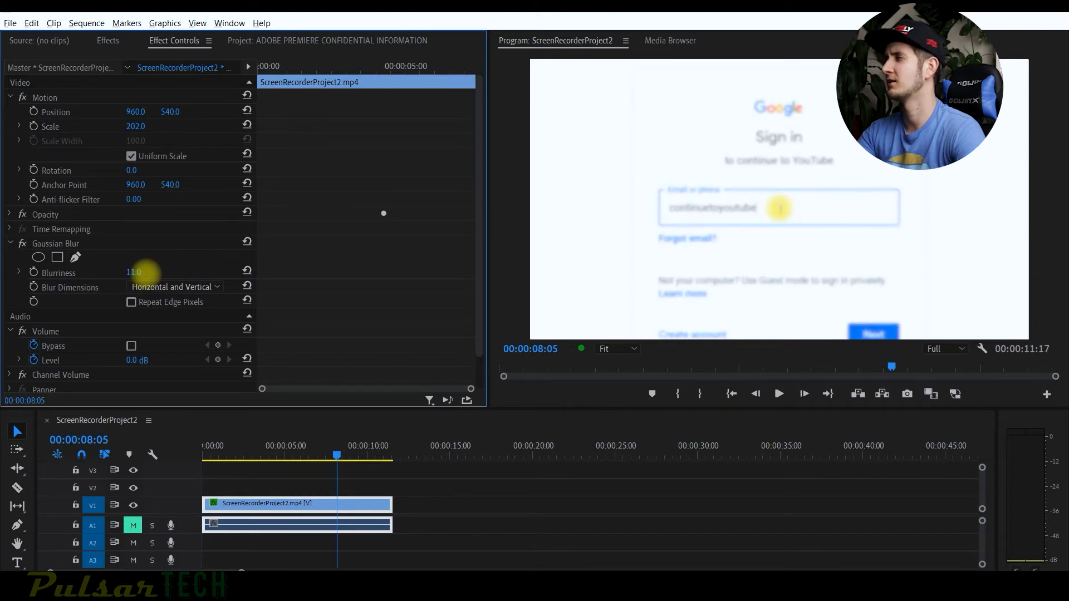
drag(133, 272, 151, 272)
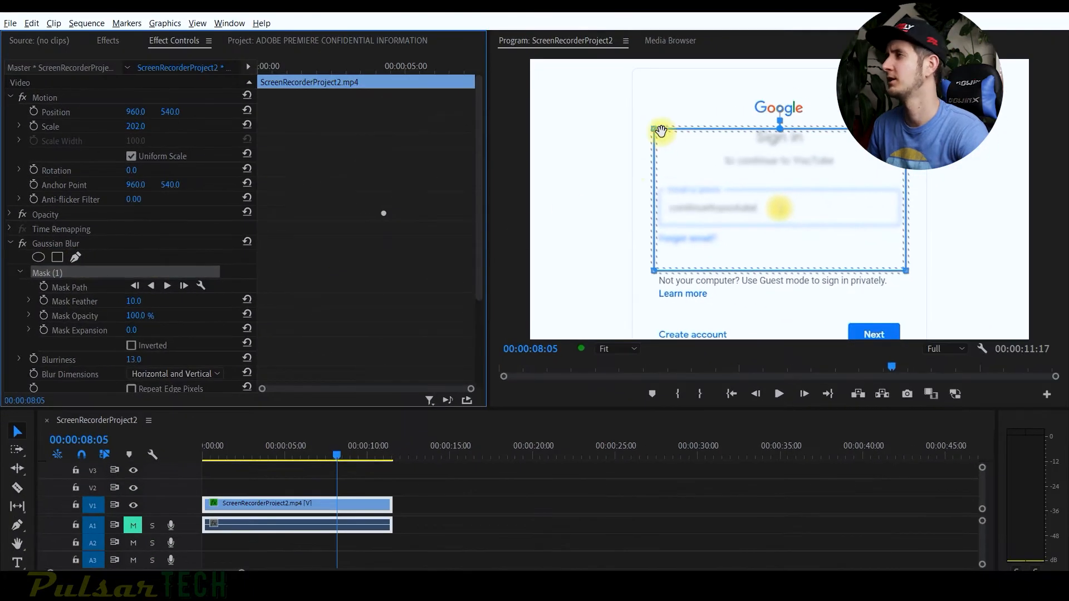
Step: Drag the rectangle mask corners so the blur covers only the typed email text
drag(661, 132, 671, 202)
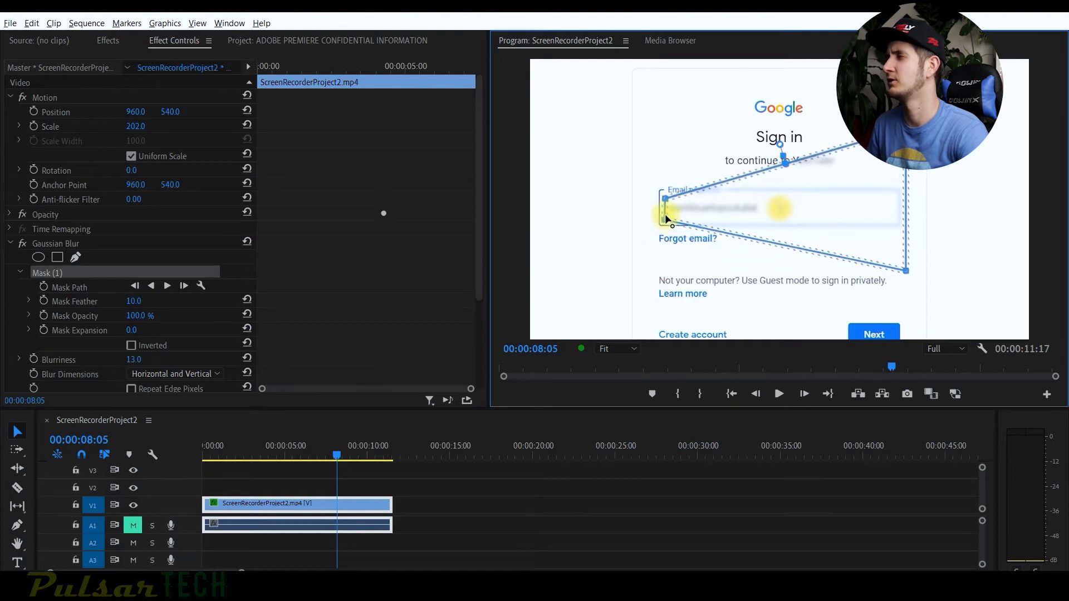
drag(666, 218, 797, 218)
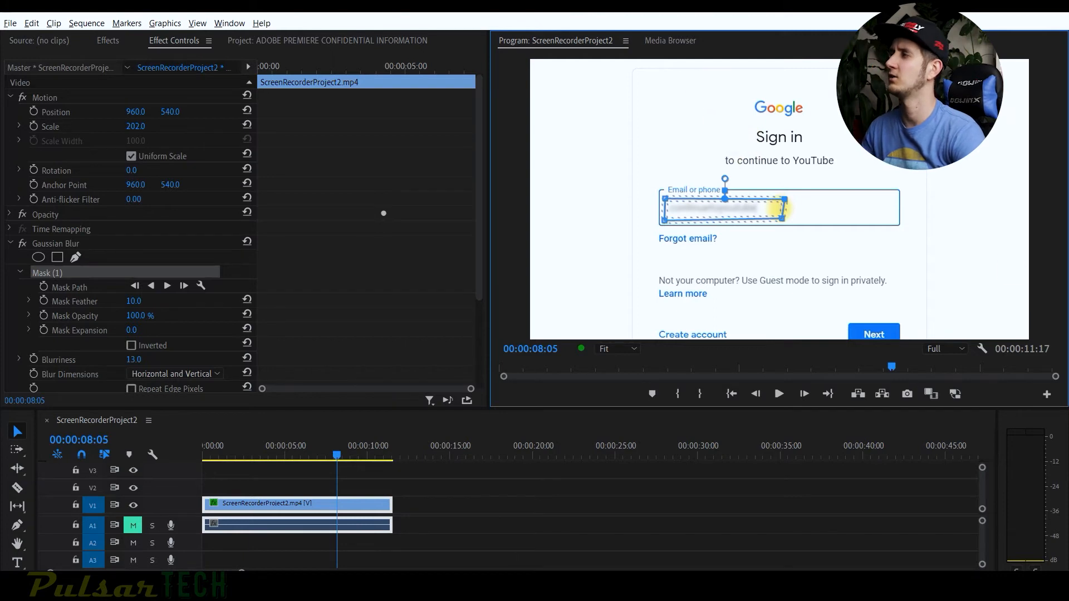
mouse_move(795, 83)
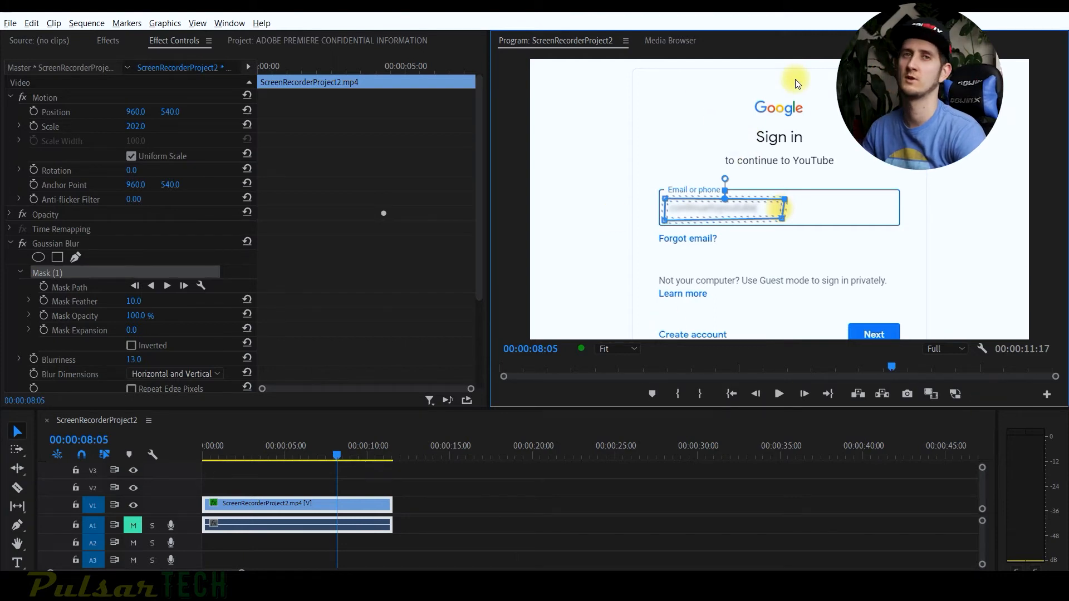